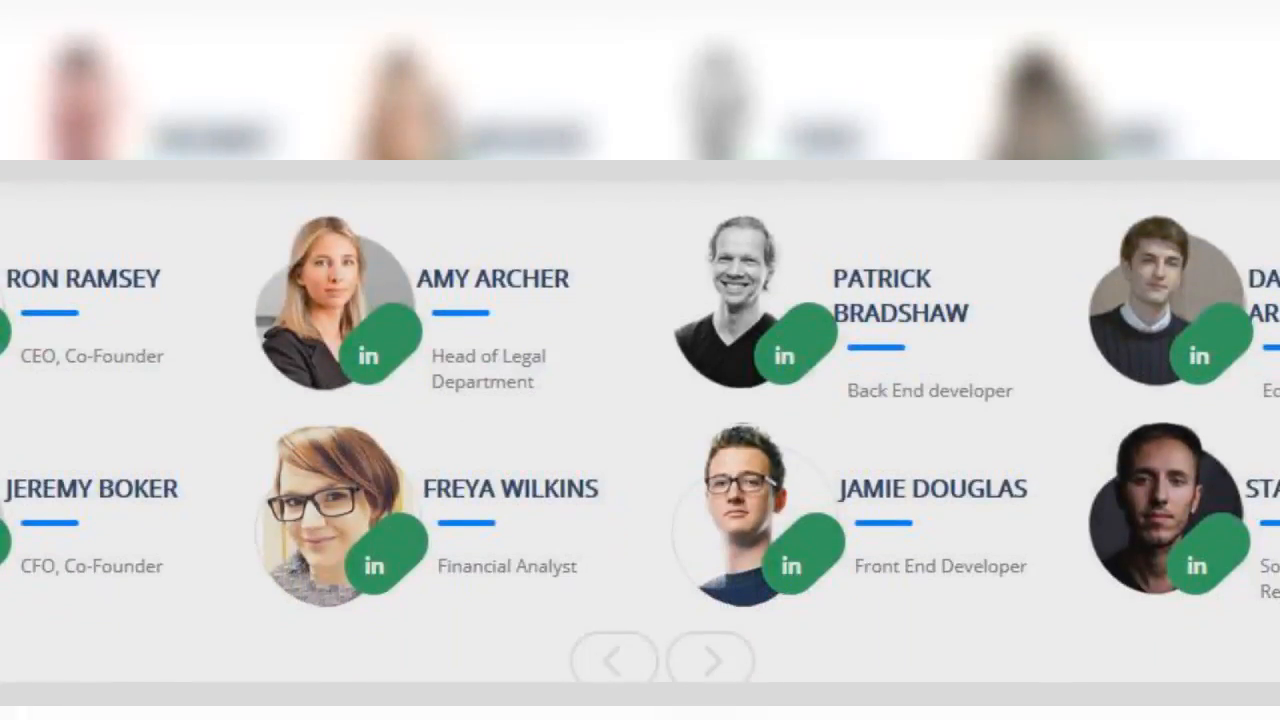
scroll("down", 3)
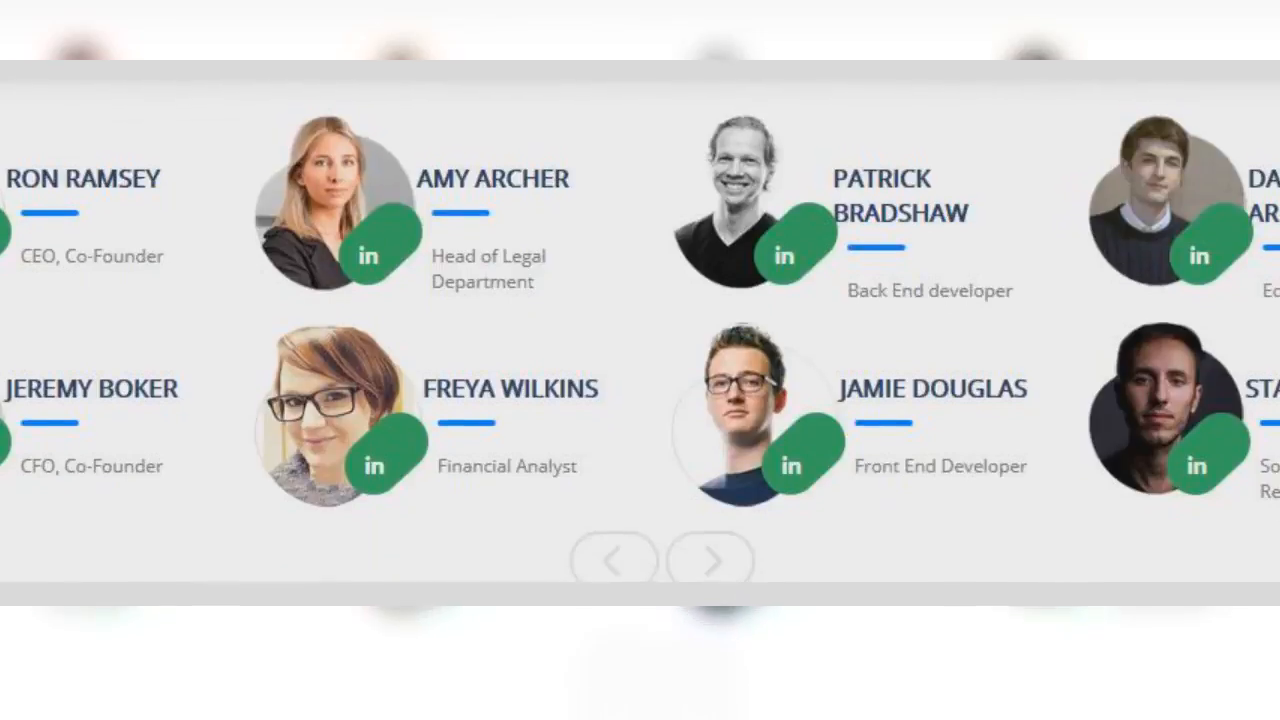
scroll("down", 3)
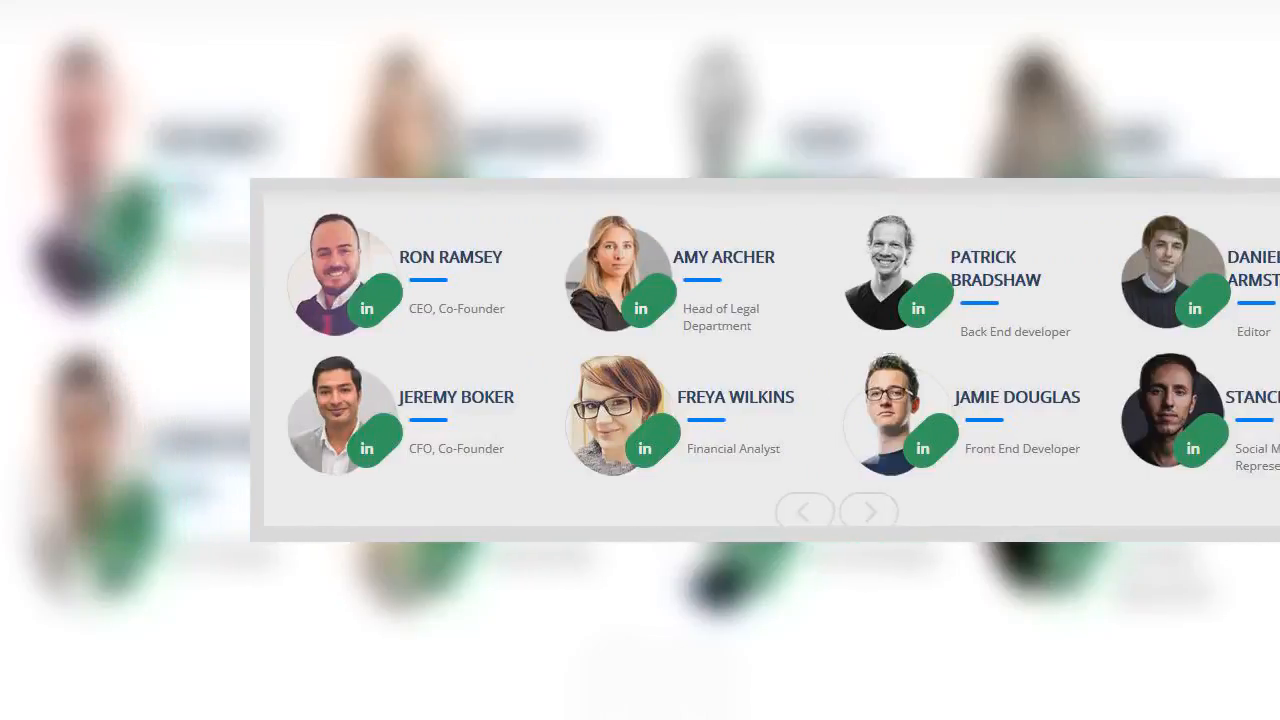
scroll("down", 3)
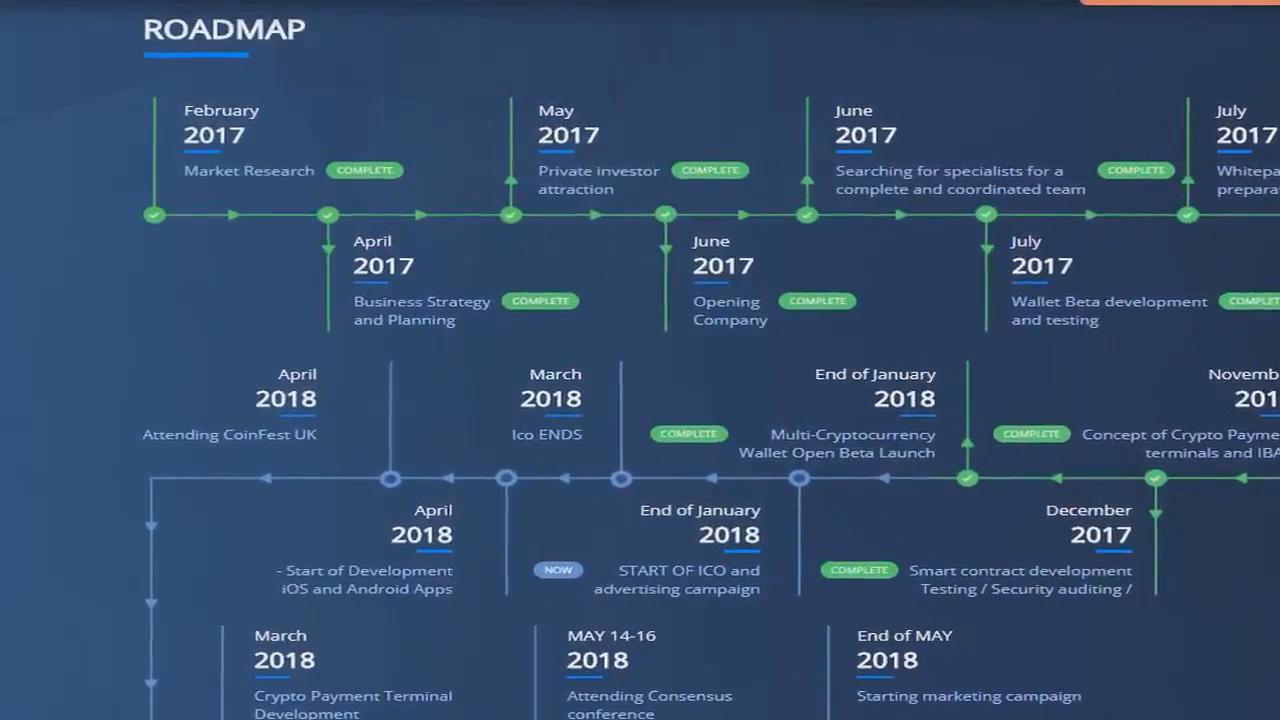
scroll("down", 3)
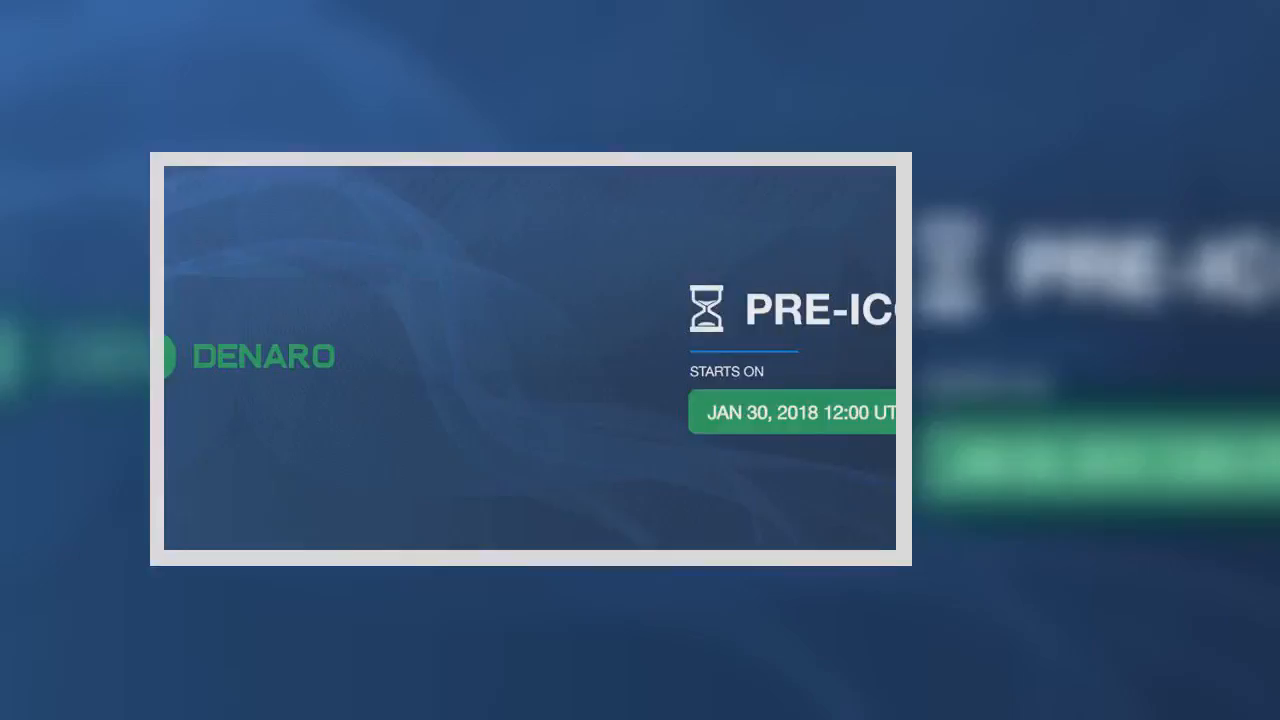
scroll("down", 3)
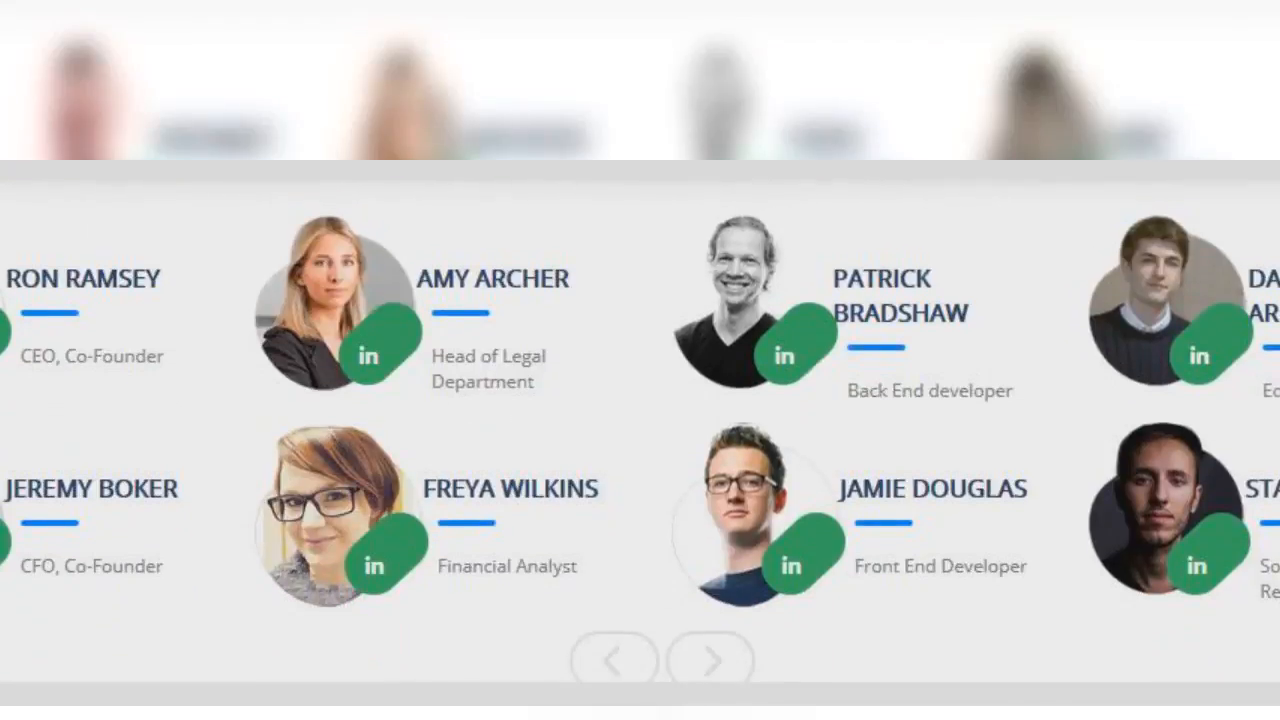
scroll("down", 3)
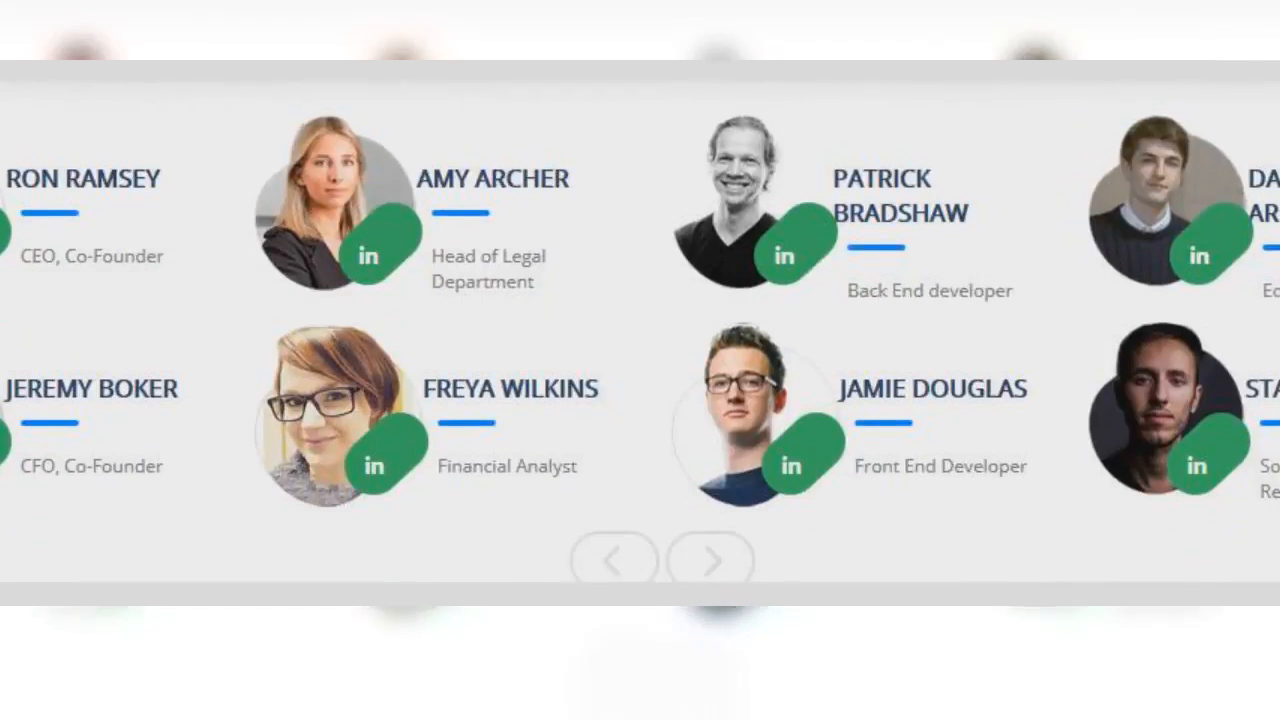
scroll("down", 3)
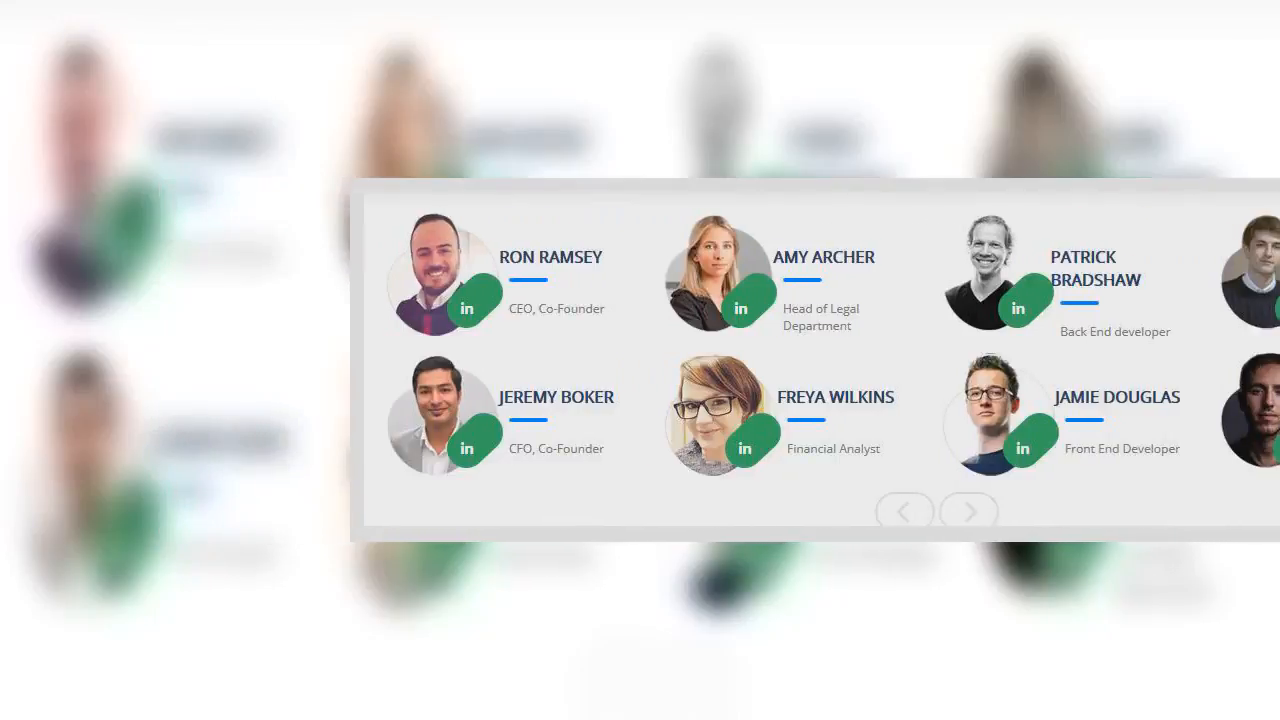
scroll("down", 3)
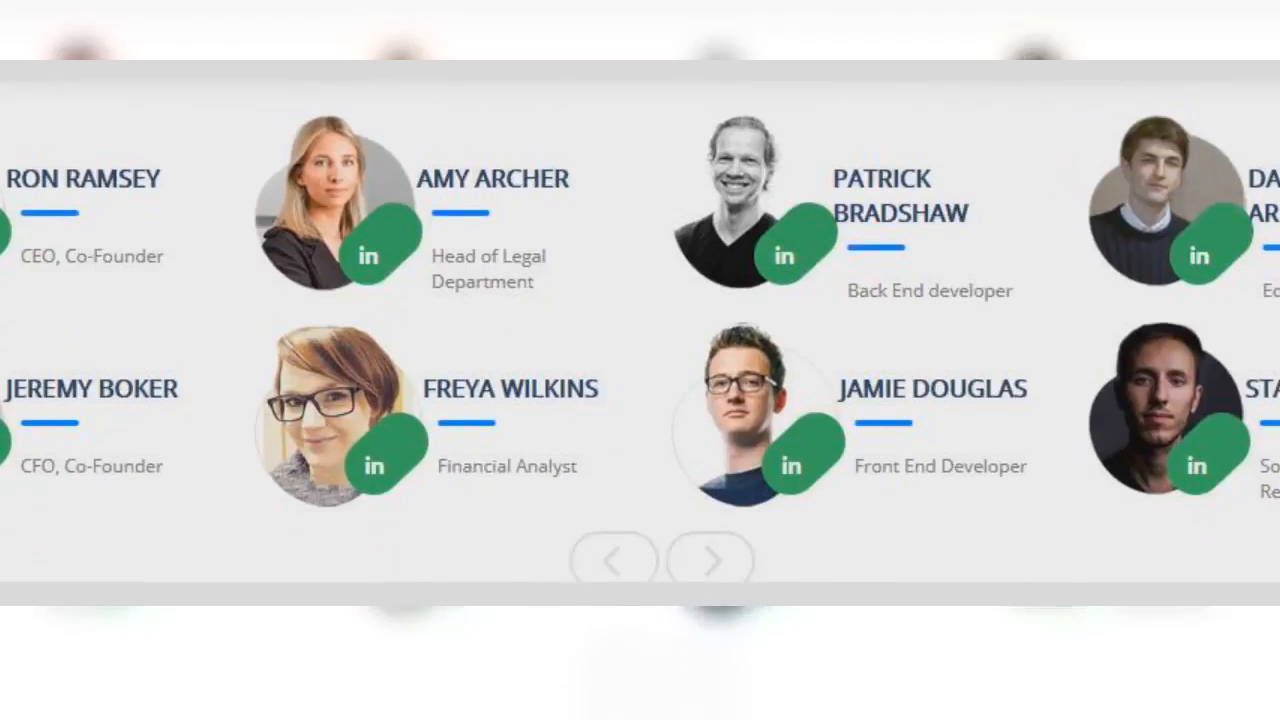
scroll("down", 3)
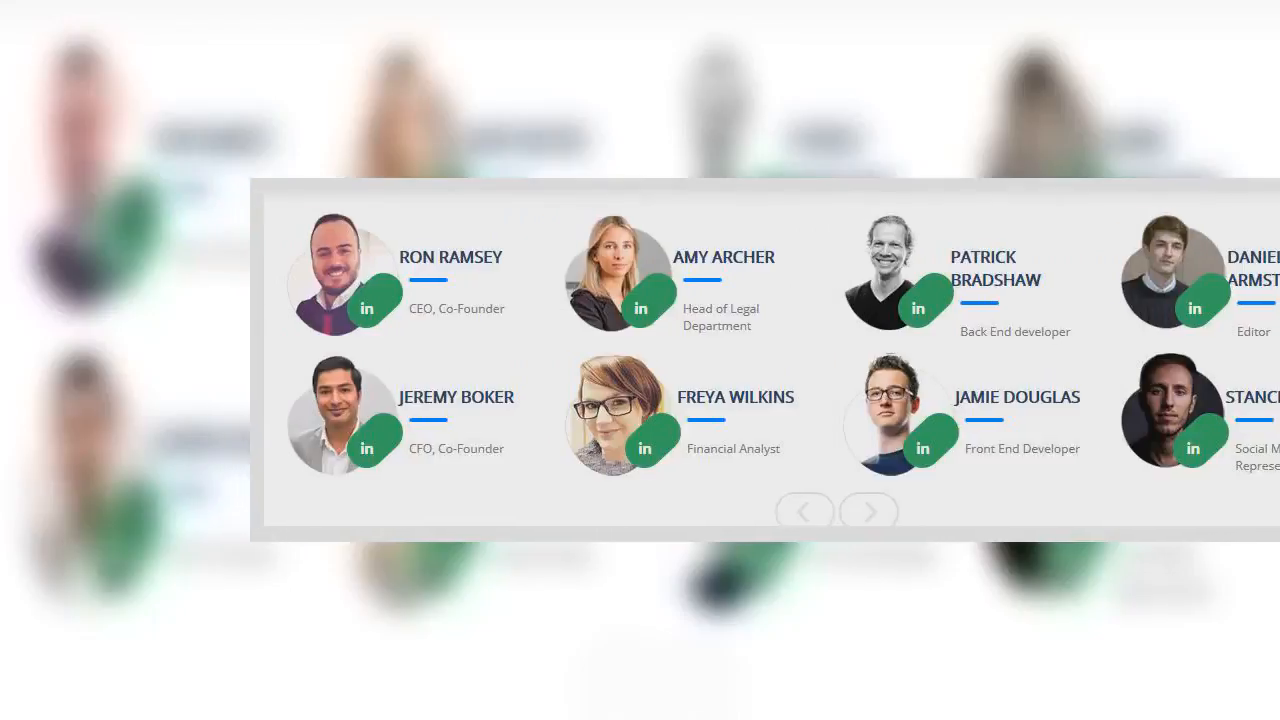
scroll("down", 3)
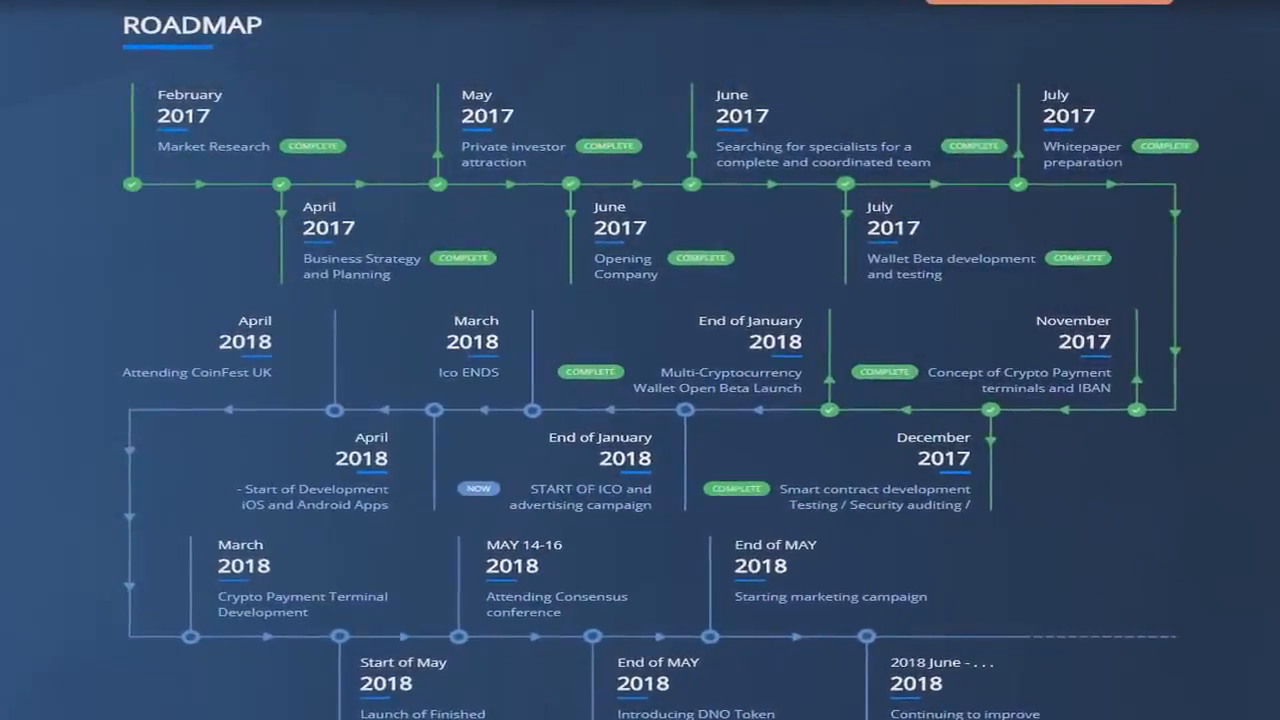
scroll("down", 3)
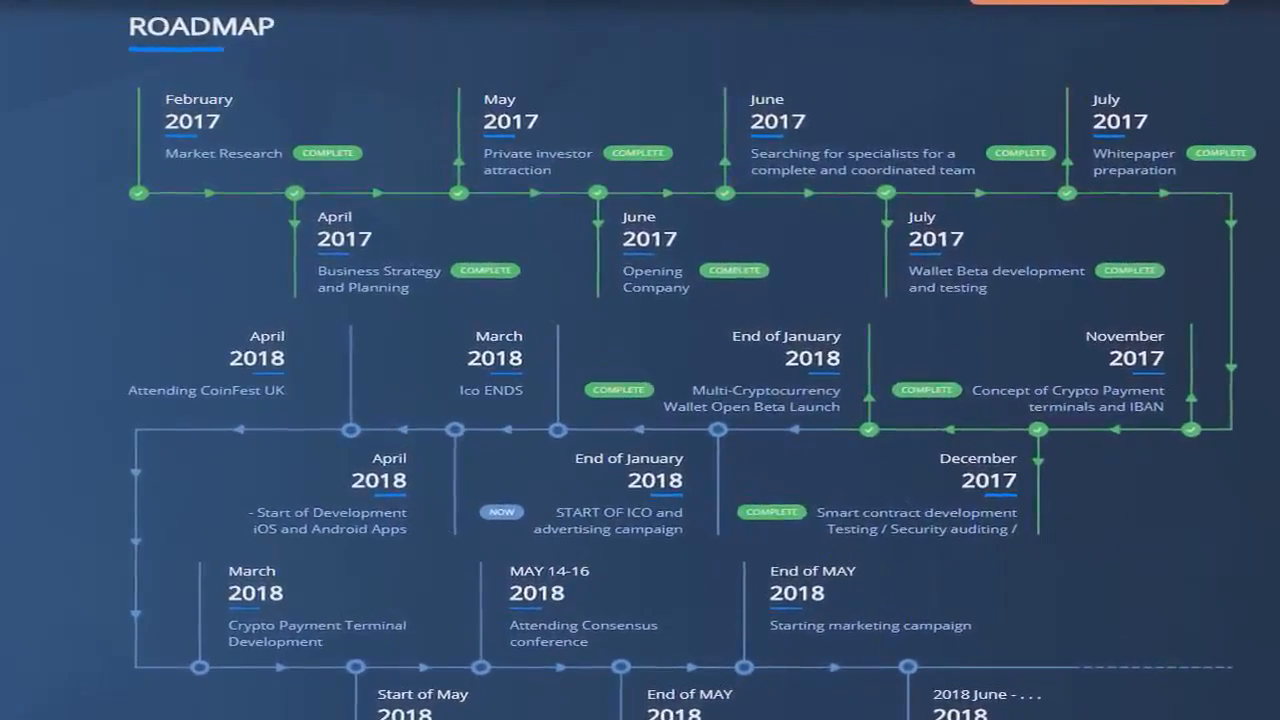